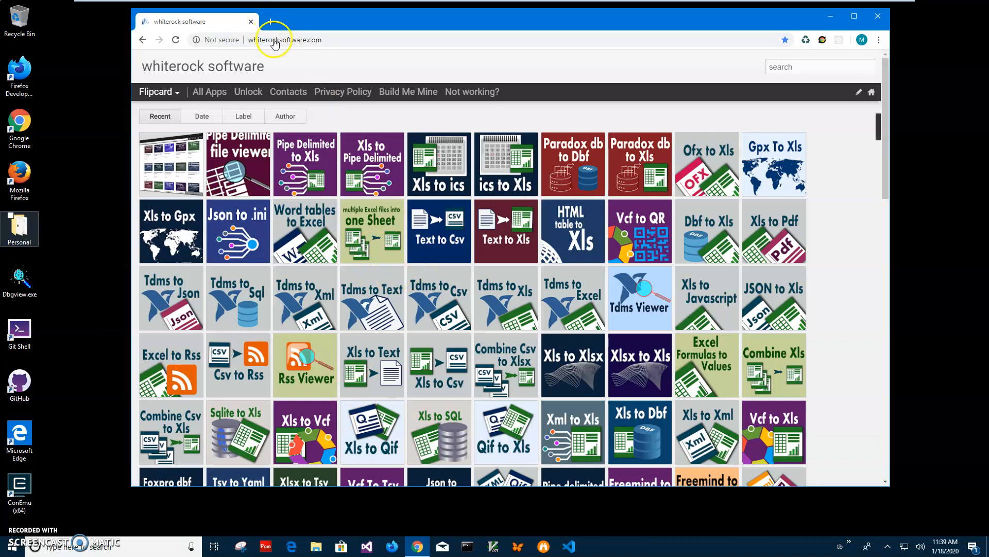
Step: Search the whiterock site for 'ics to' and download the easy convert ics to xls installer
left_click(285, 40)
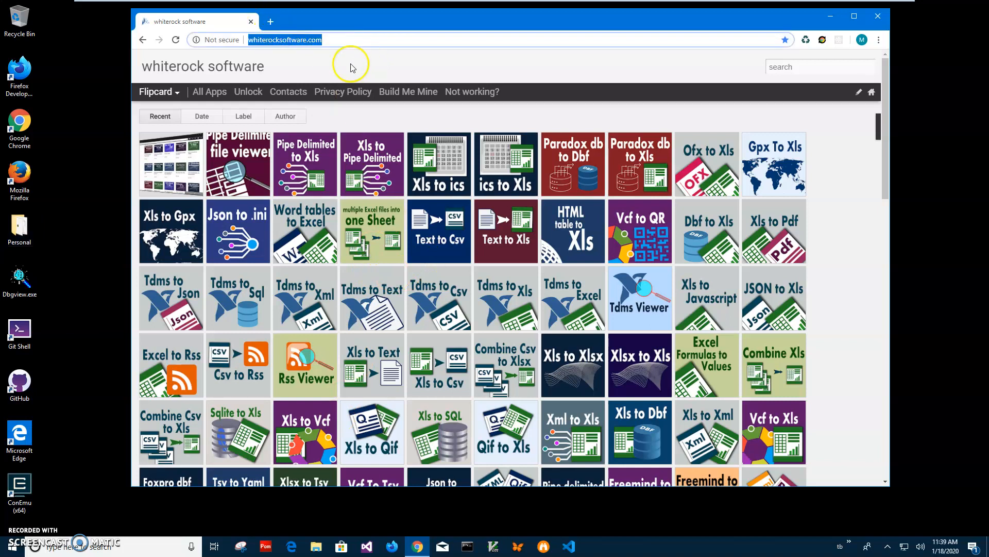
left_click(821, 67)
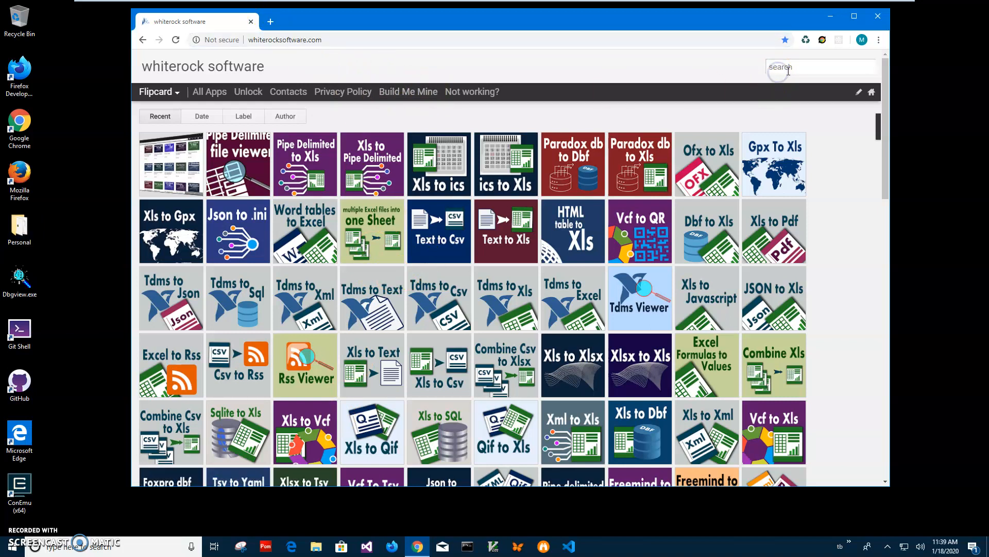
type("ics to")
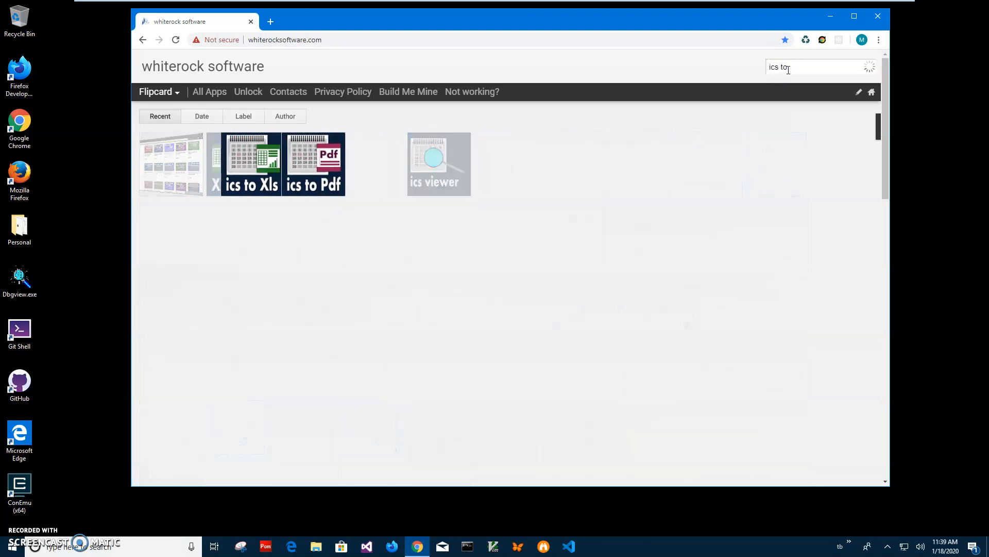
type("ics to")
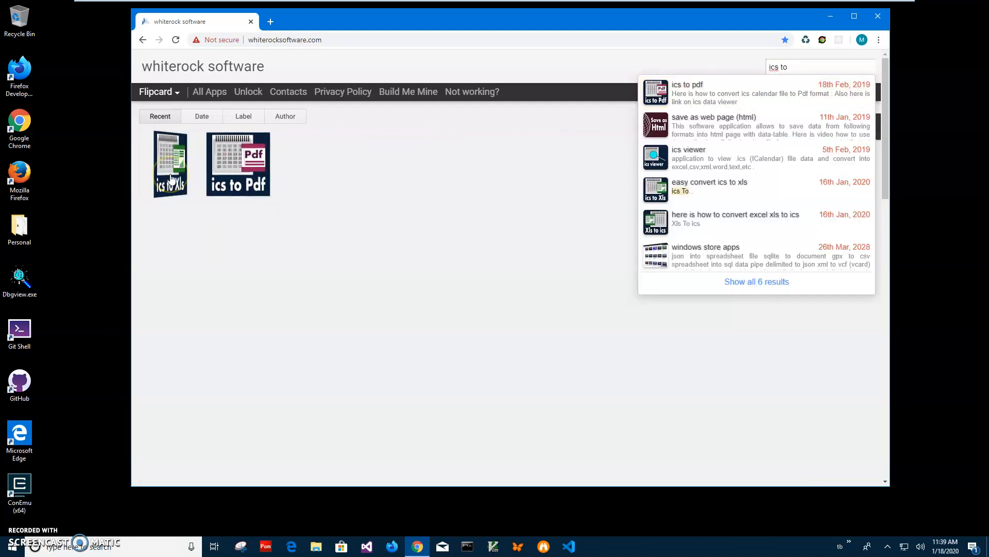
left_click(169, 163)
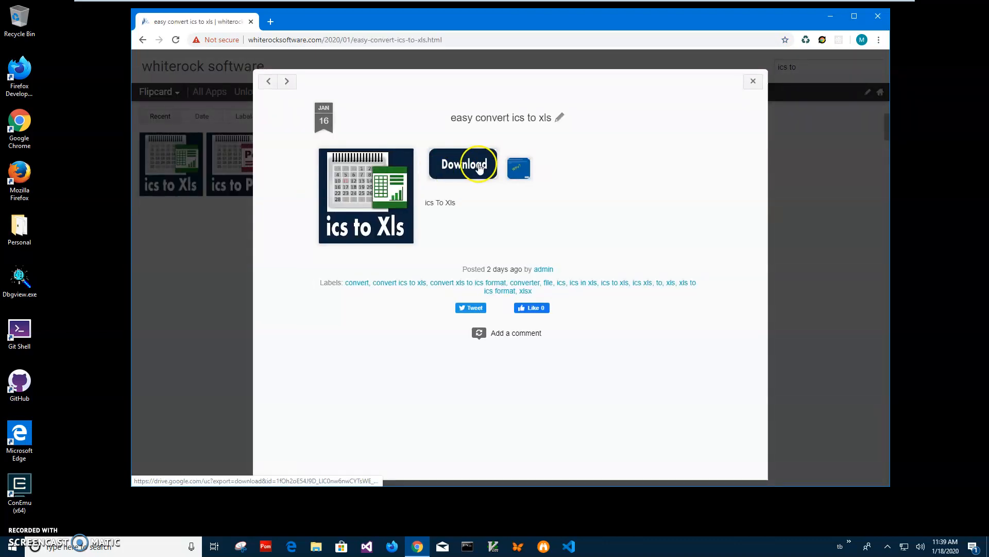
left_click(464, 163)
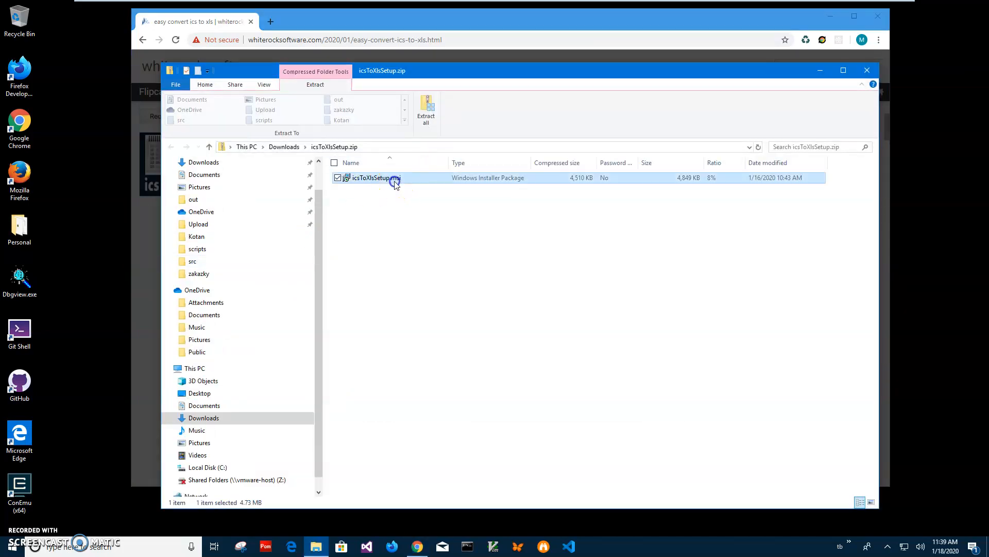
Step: Run icsToXlsSetup.msi past the unrecognized-app warning through setup, then close the archive window
double_click(372, 178)
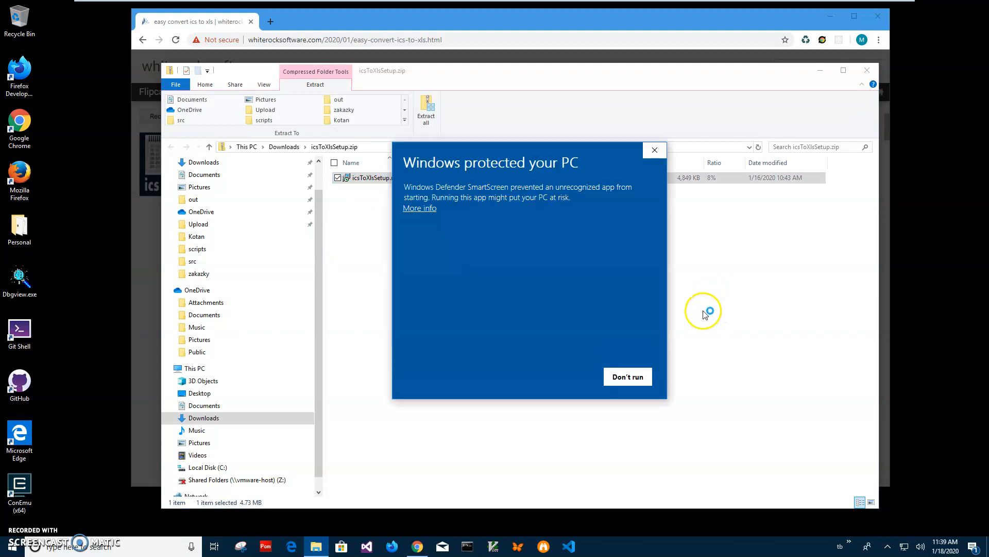
left_click(419, 208)
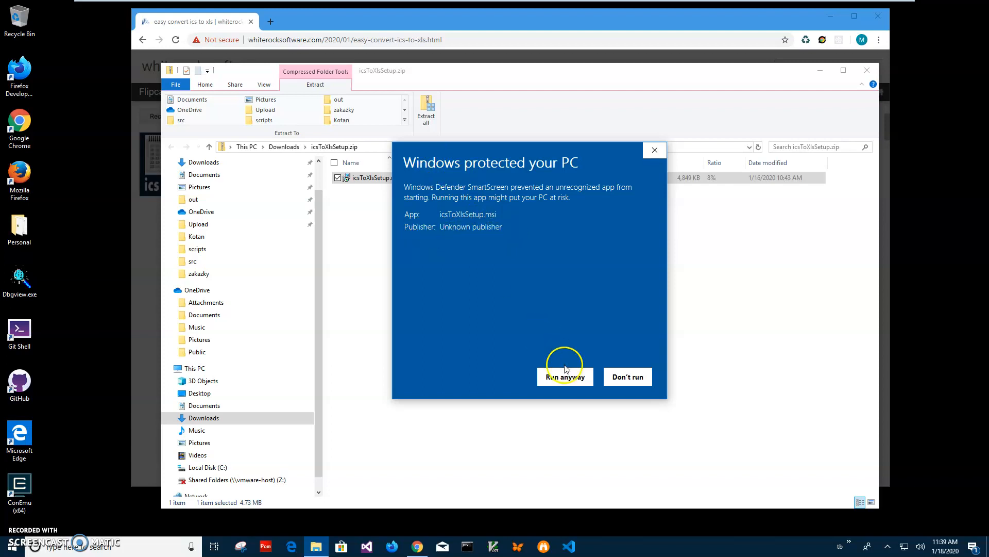
left_click(565, 377)
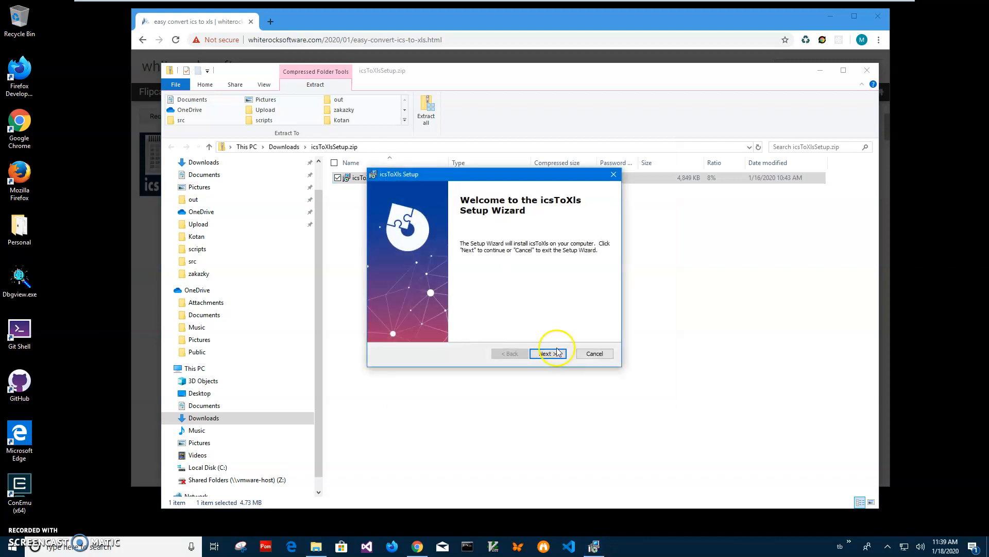
left_click(546, 352)
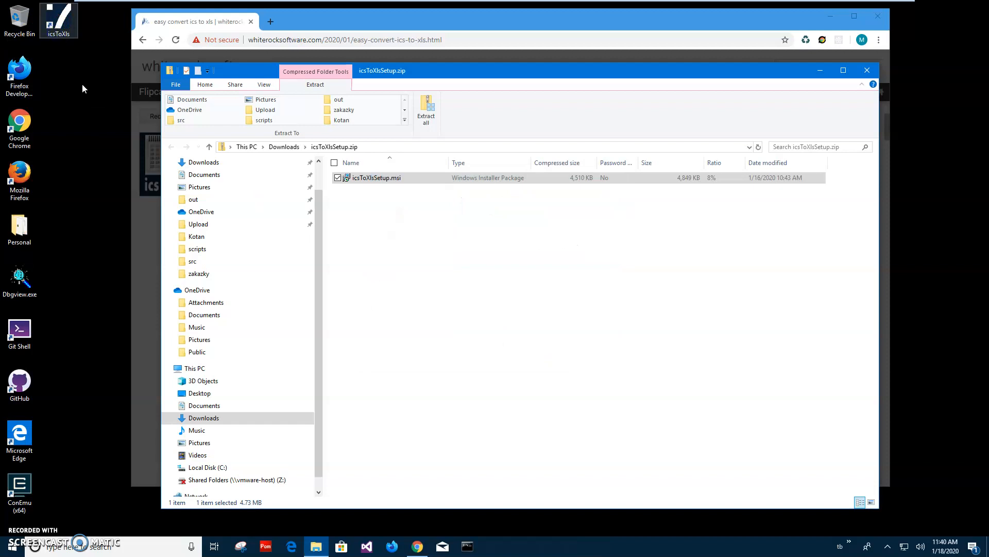
mouse_move(860, 84)
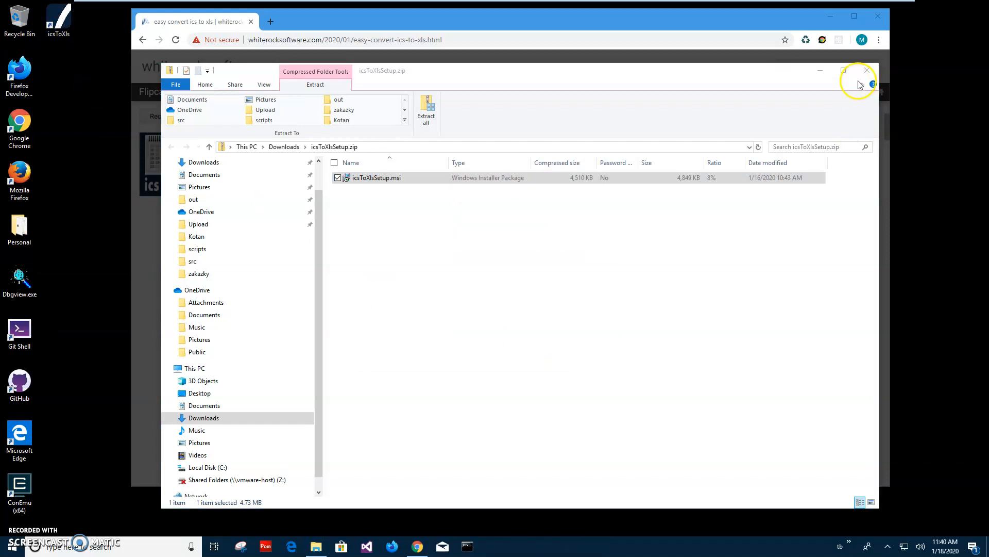
left_click(865, 70)
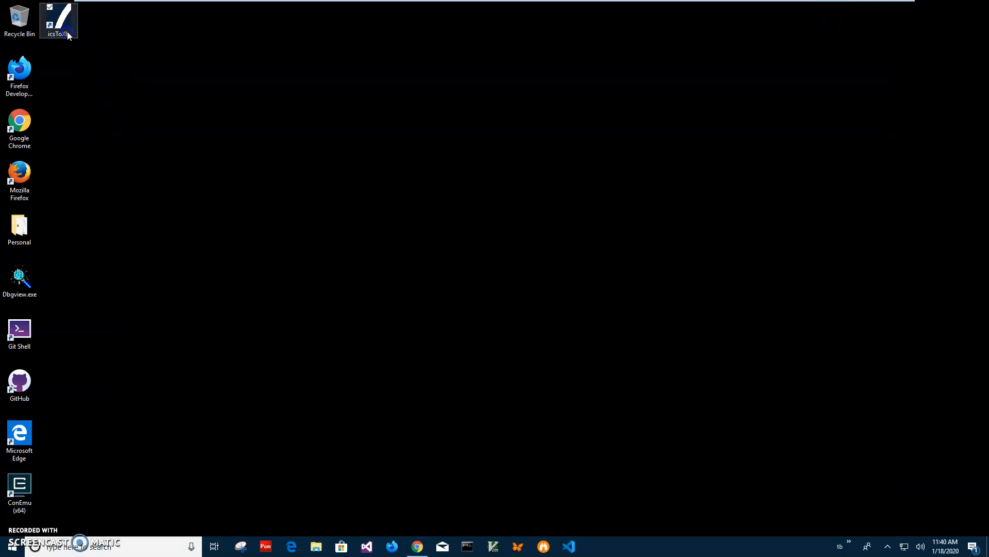
Step: Launch ics To Xls from the desktop and select MyCalendar.ics in Documents as input
double_click(59, 16)
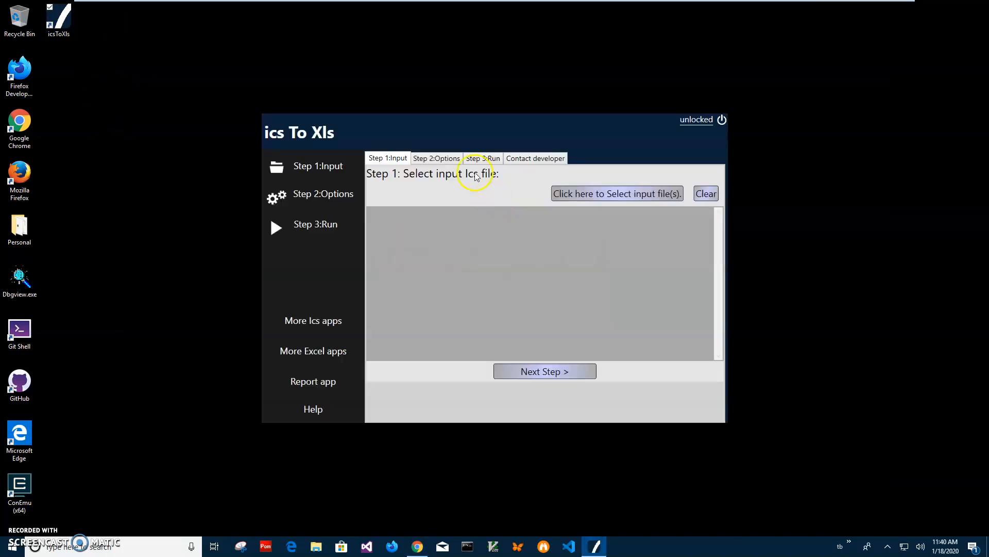
mouse_move(447, 139)
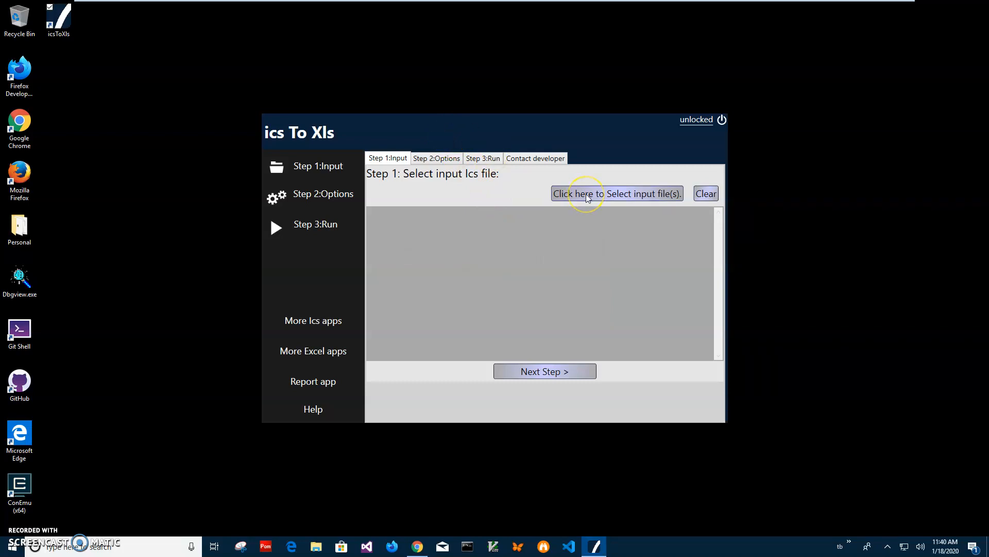
mouse_move(623, 208)
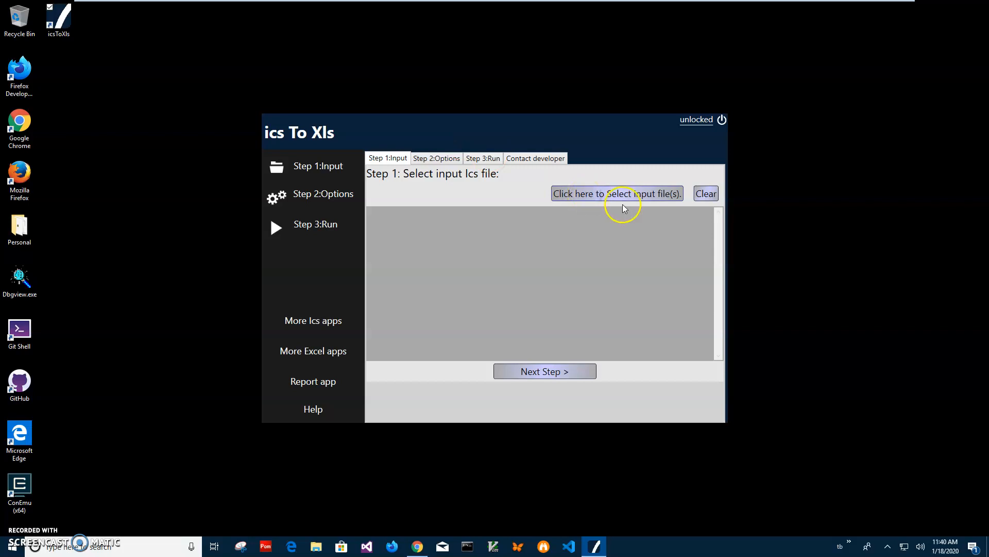
left_click(616, 193)
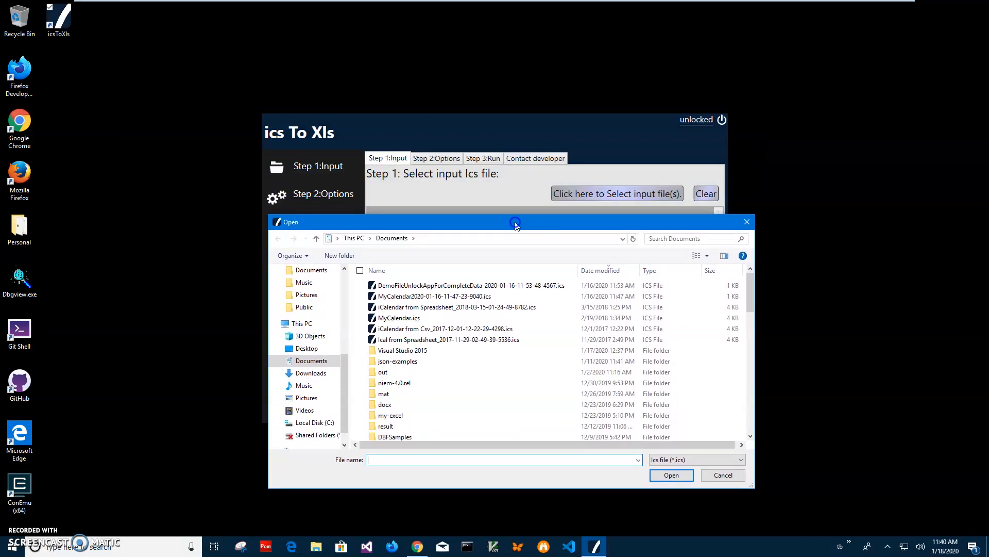
mouse_move(388, 260)
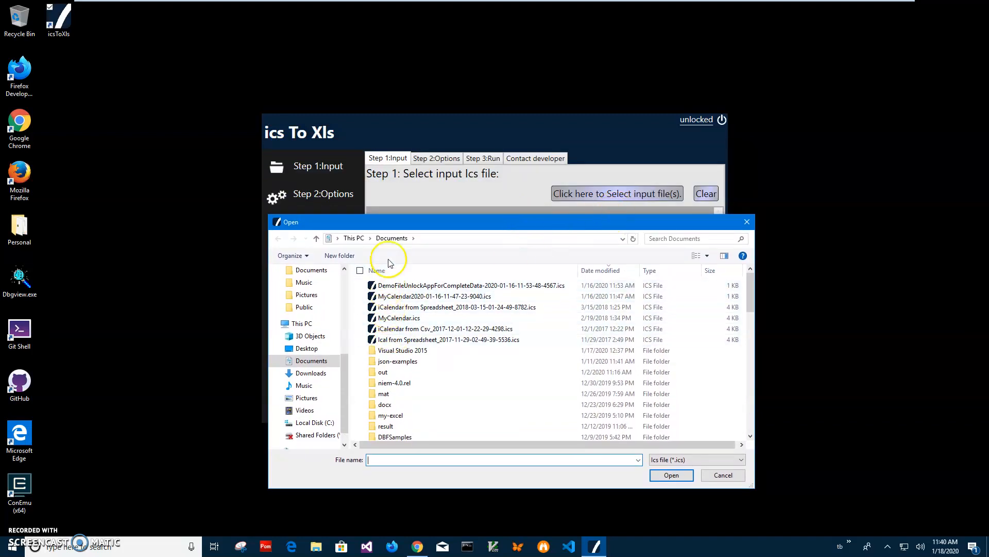
left_click(399, 318)
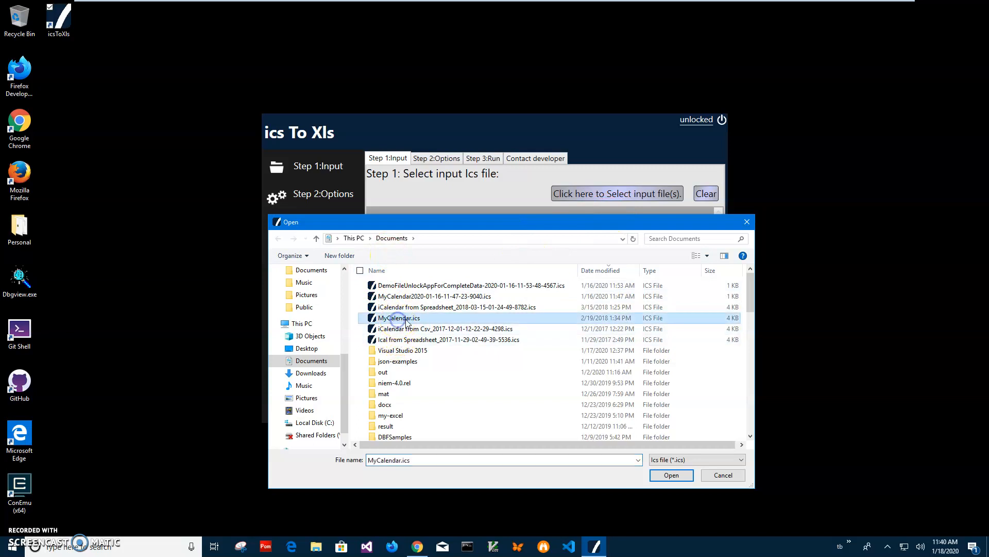
right_click(396, 318)
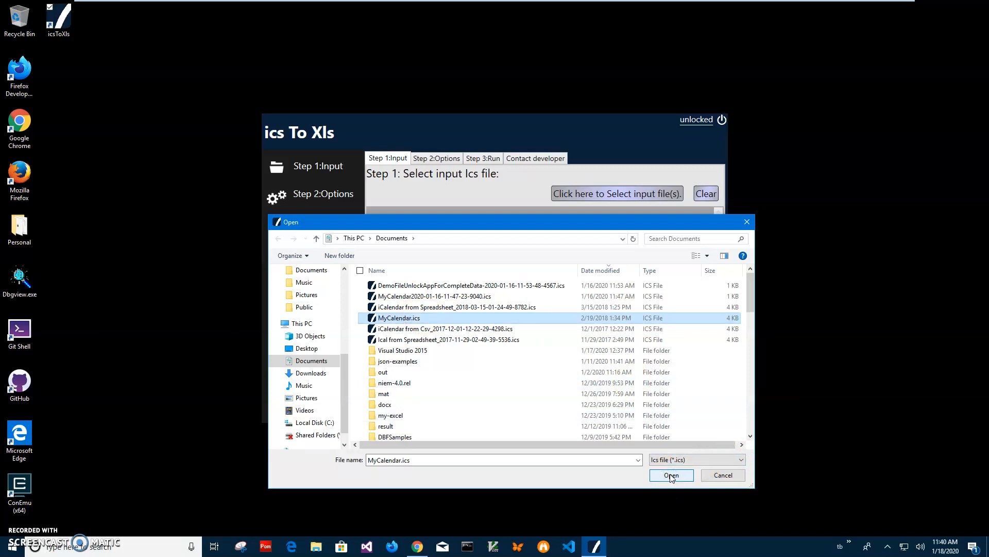
left_click(671, 475)
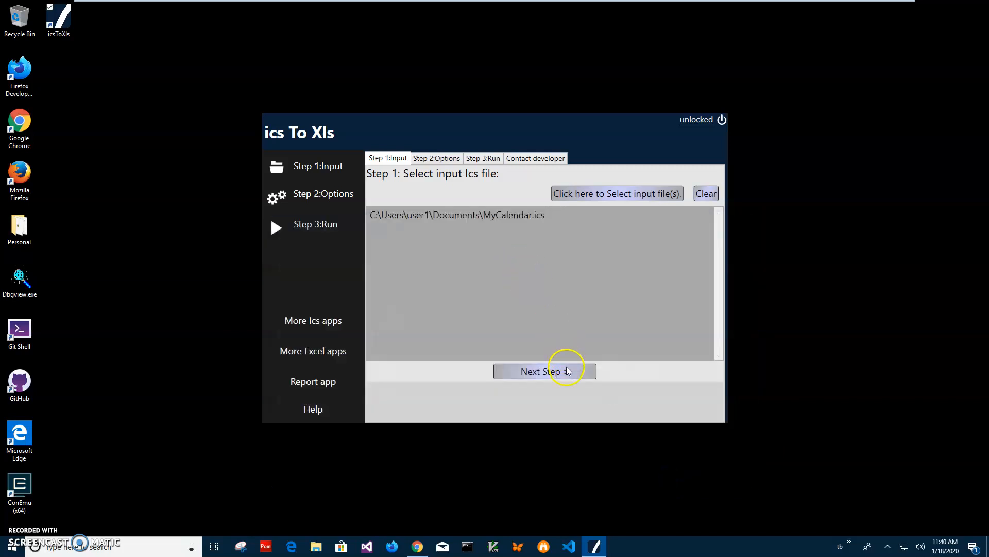
Step: Advance to Step 3, run the conversion, and save the .xls into Documents
left_click(545, 371)
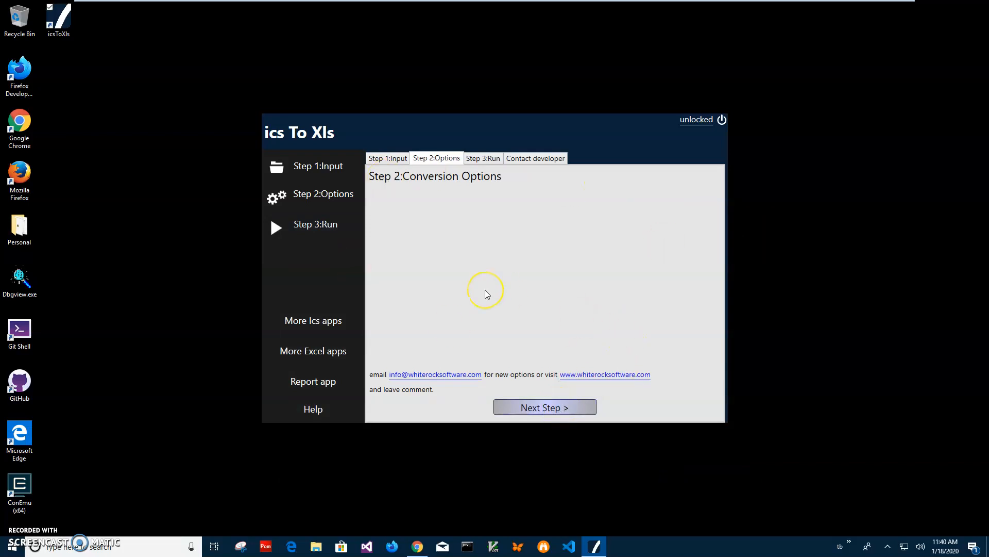
mouse_move(427, 244)
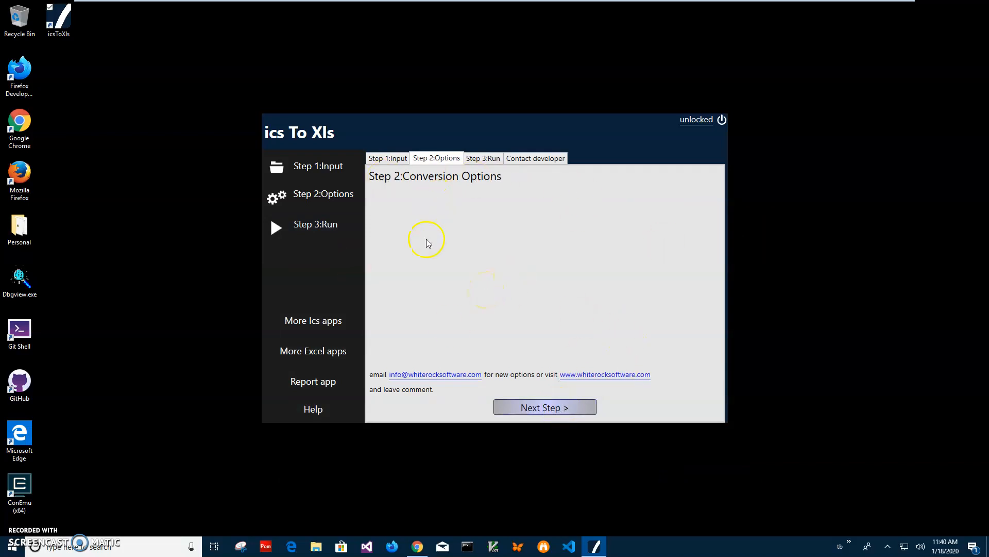
mouse_move(562, 308)
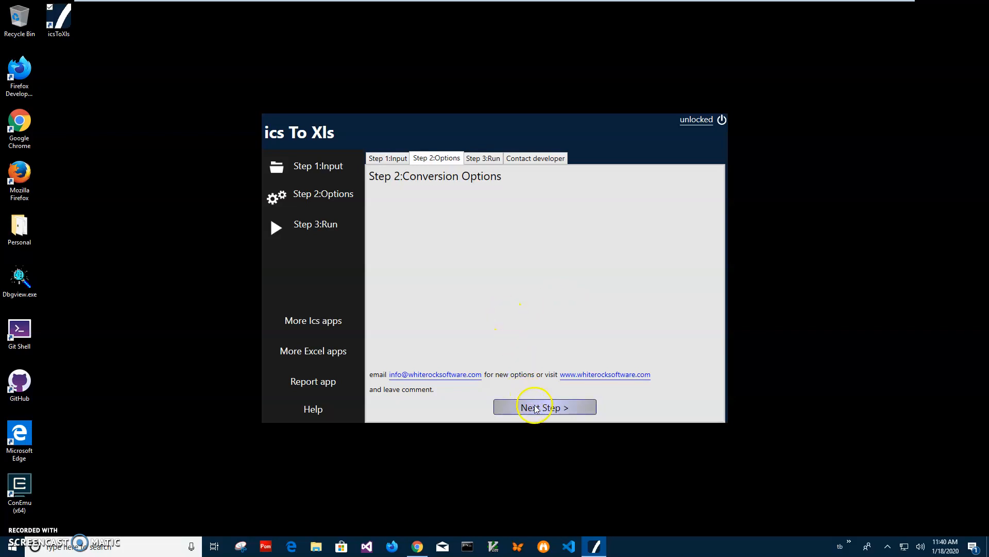
left_click(544, 407)
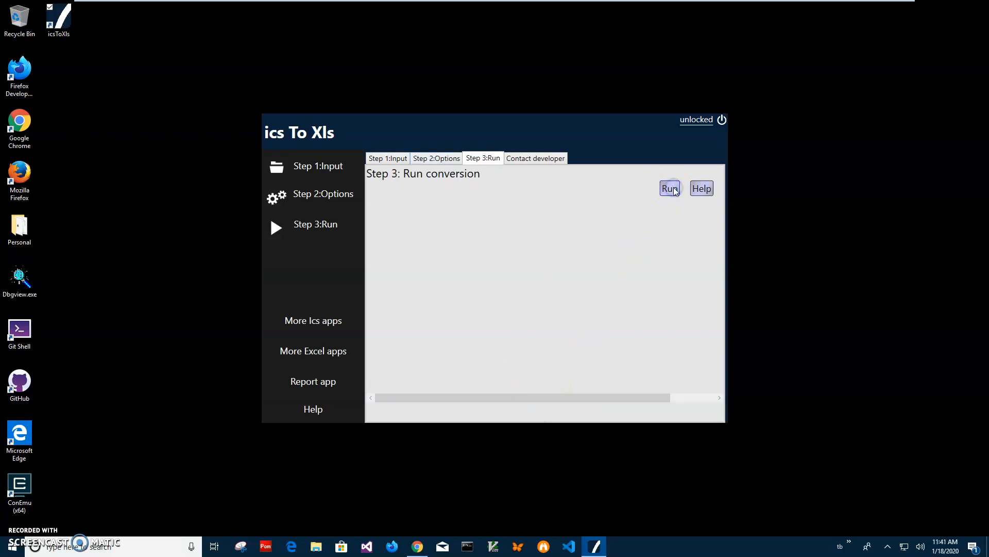
left_click(670, 188)
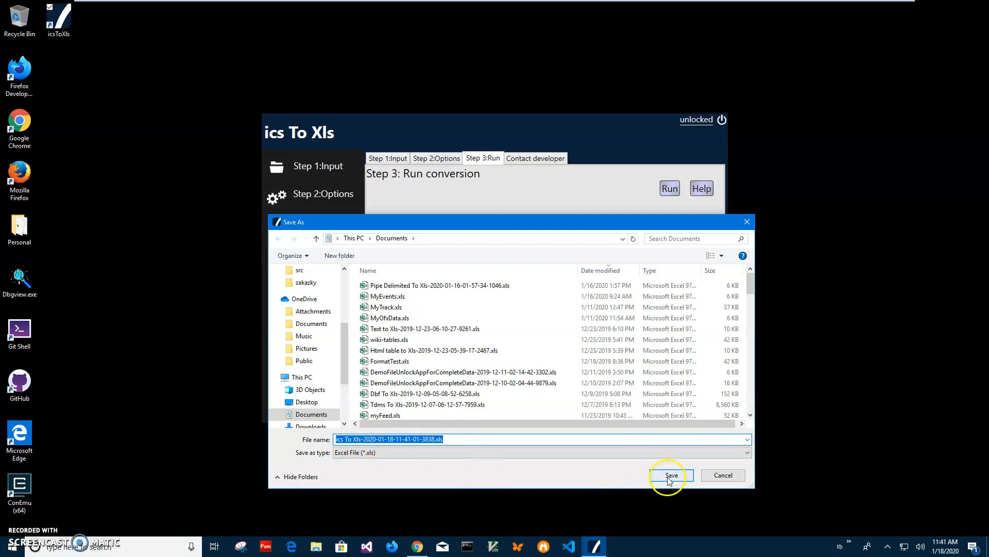
left_click(671, 474)
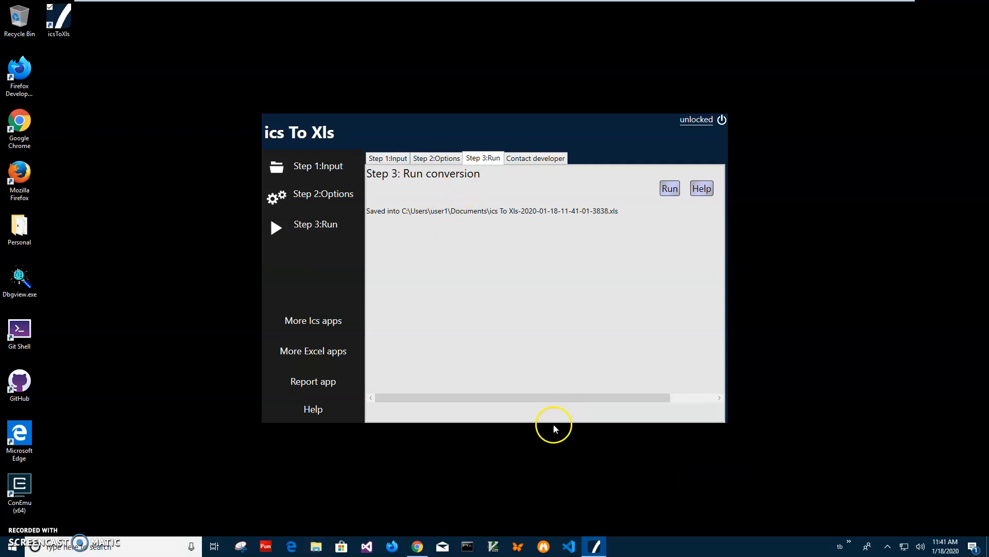
Step: Open the newly converted .xls spreadsheet from Quick access recent files
left_click(315, 546)
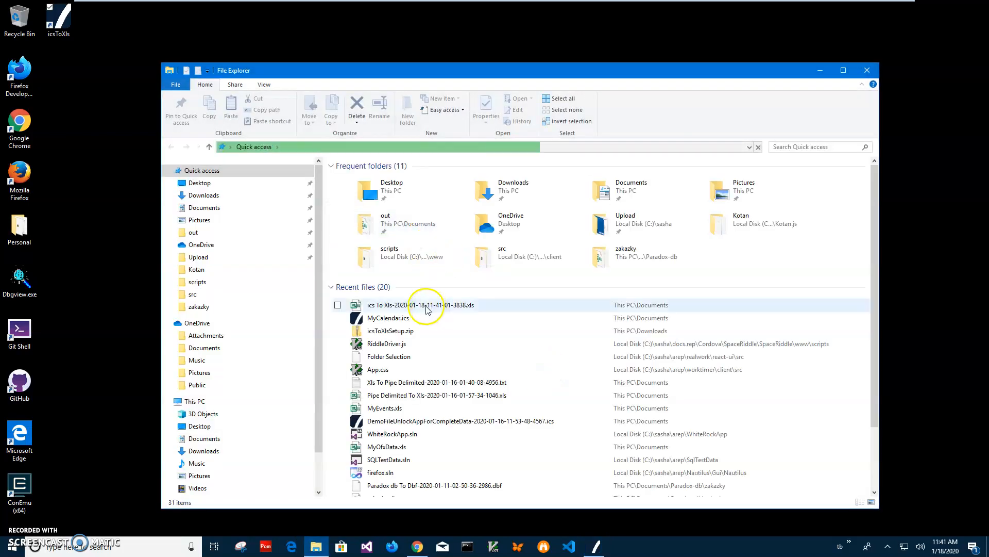
left_click(420, 305)
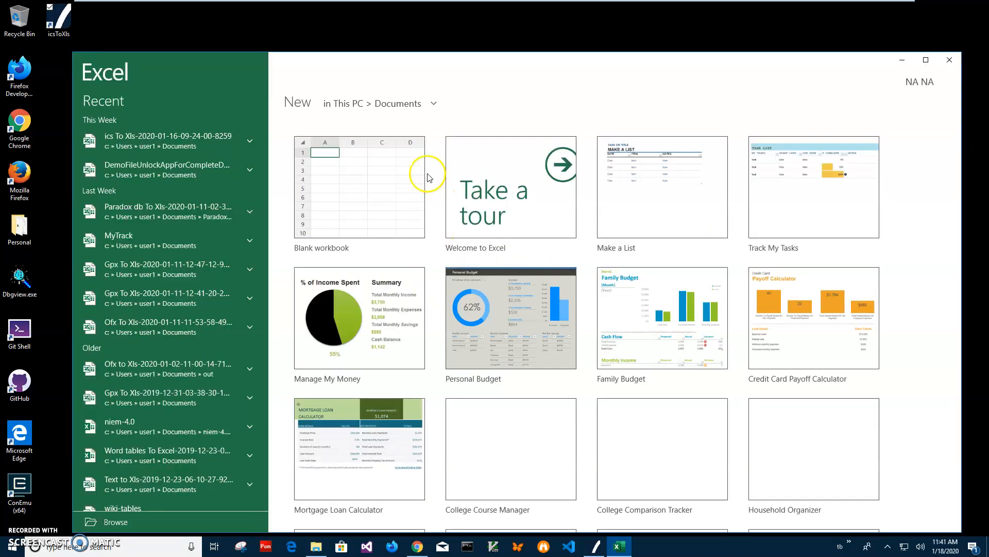
left_click(360, 188)
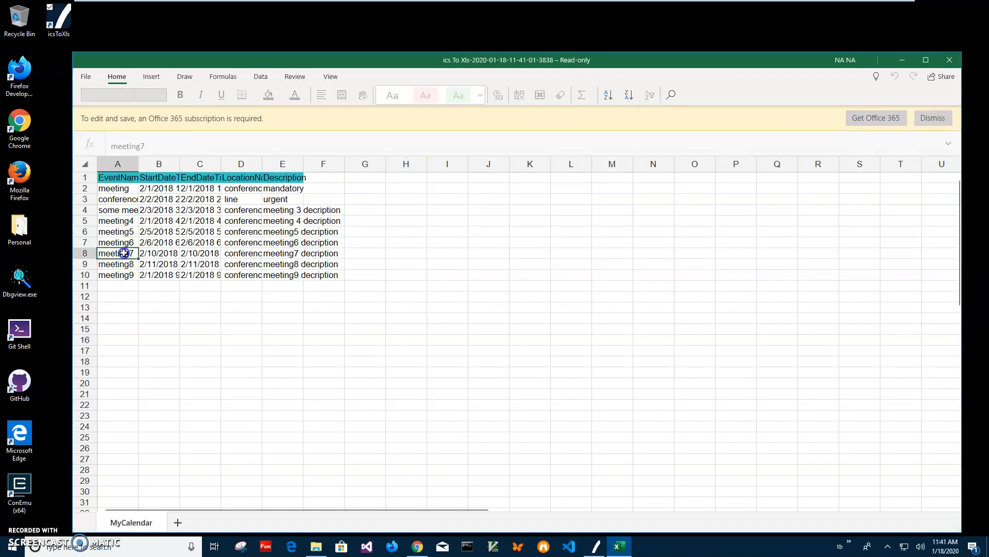
Step: Inspect meeting8, meeting5 and conference call names, start/end times and descriptions, then close Excel
left_click(117, 264)
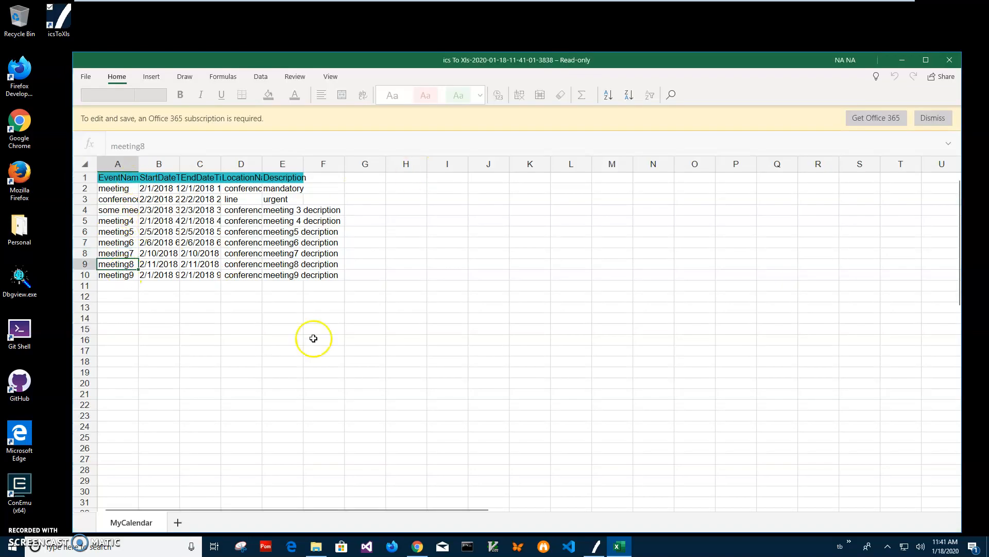
left_click(158, 177)
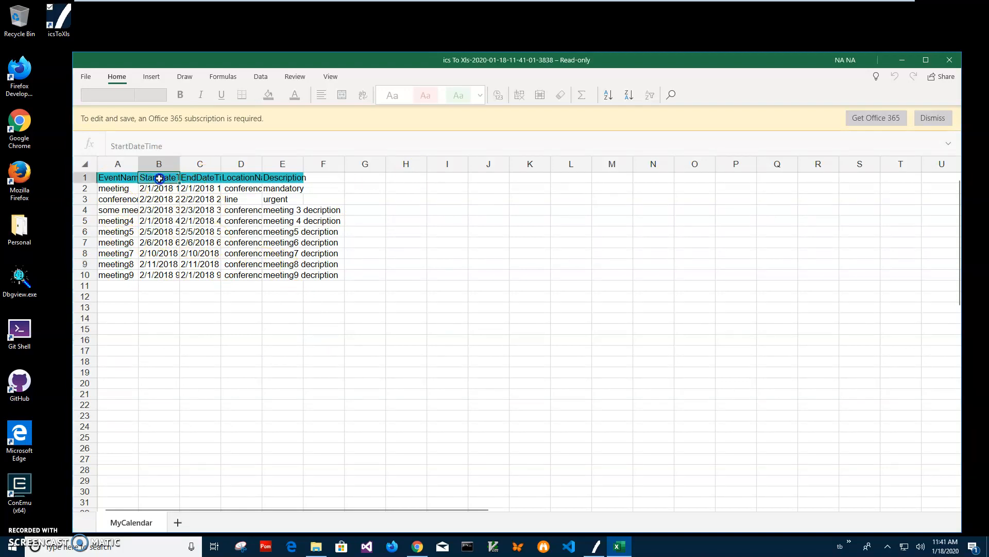
left_click(200, 178)
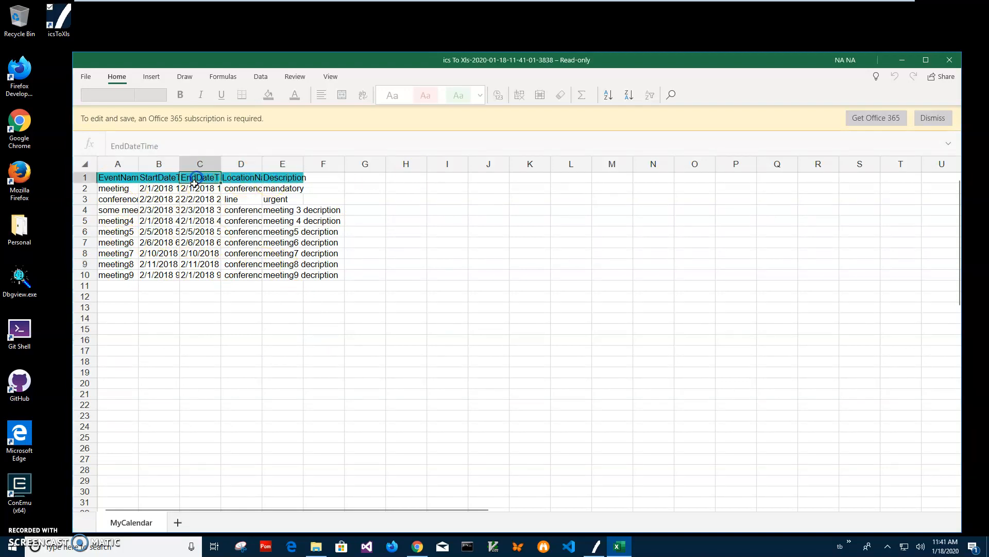
left_click(158, 263)
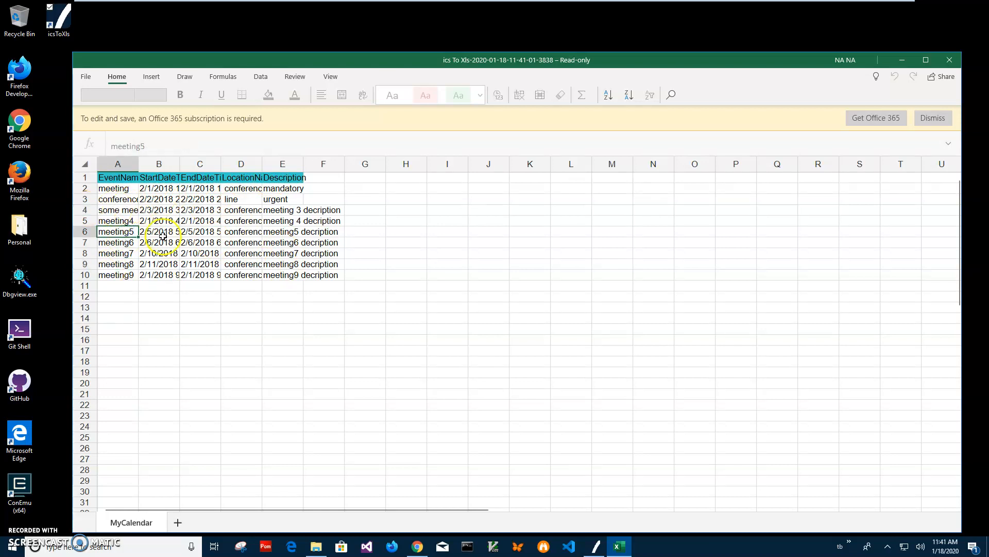
left_click(118, 199)
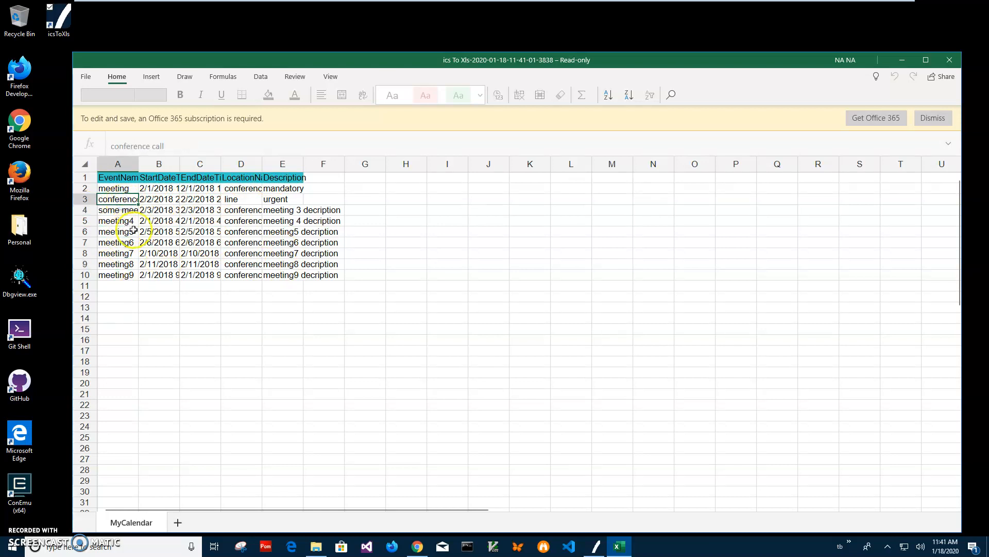
left_click(200, 231)
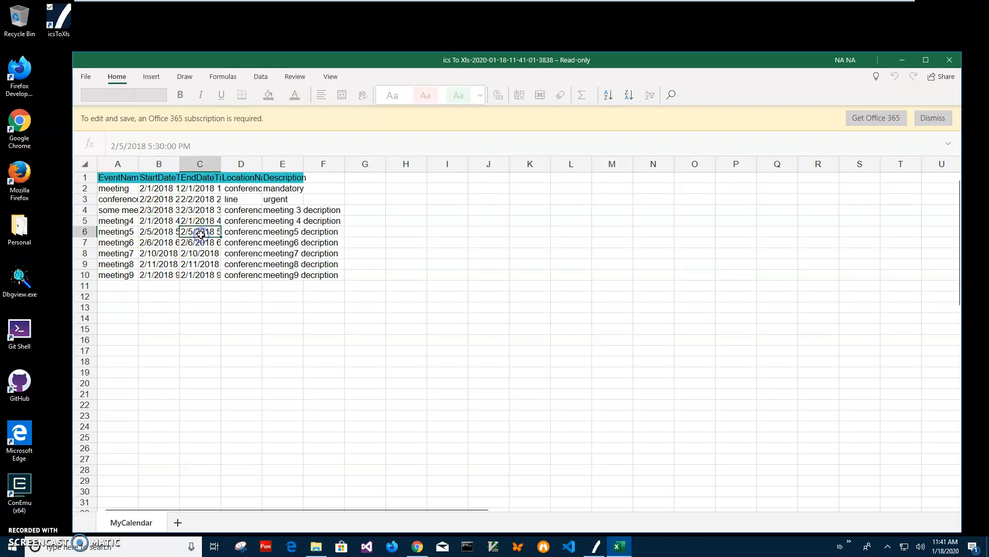
left_click(241, 177)
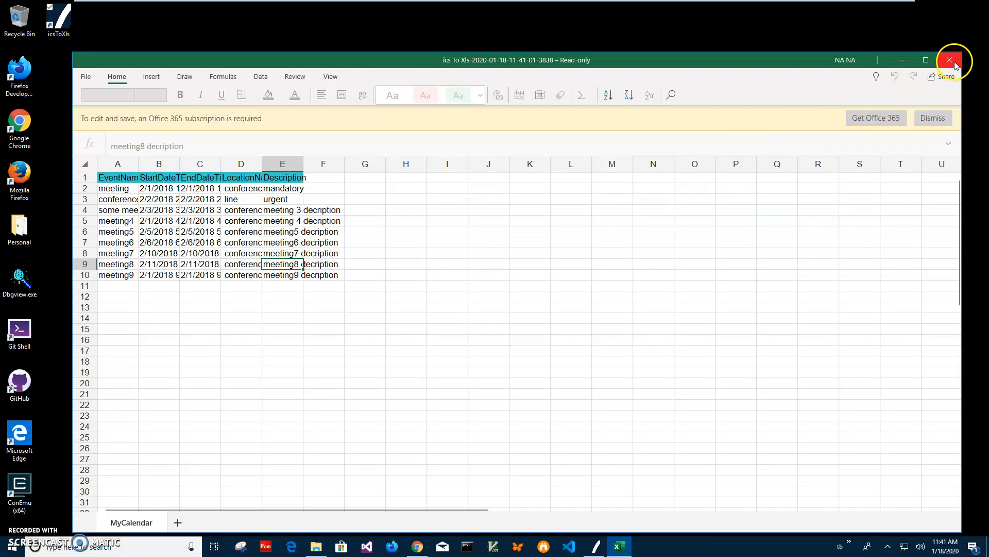
left_click(950, 60)
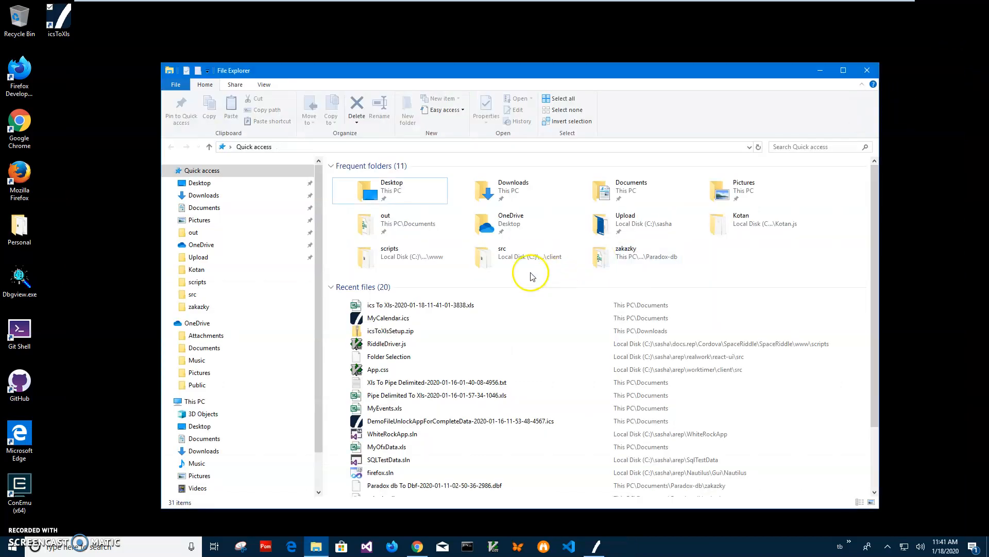
Step: Open MyCalendar.ics in ics Viewer, glance at export formats, and inspect the meeting7 row
left_click(388, 317)
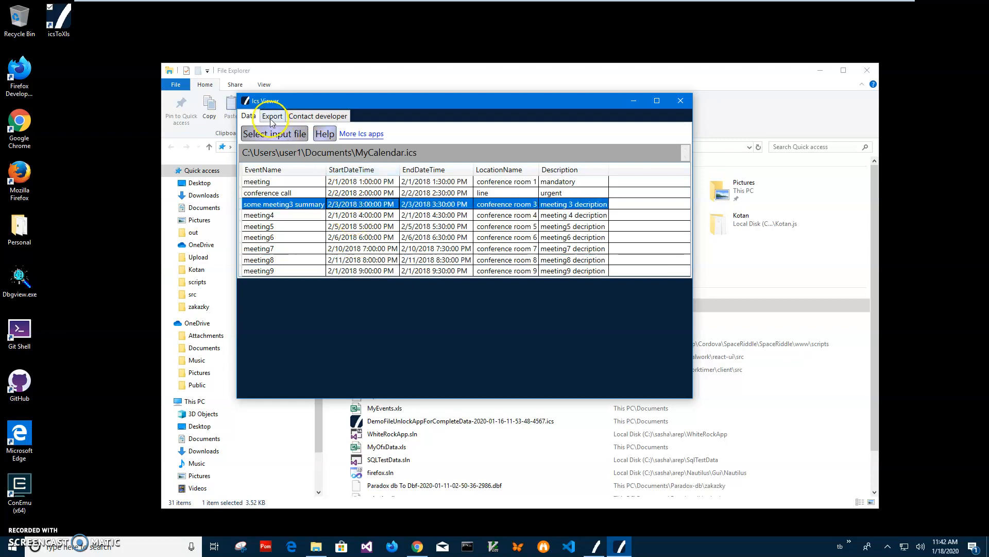
left_click(272, 116)
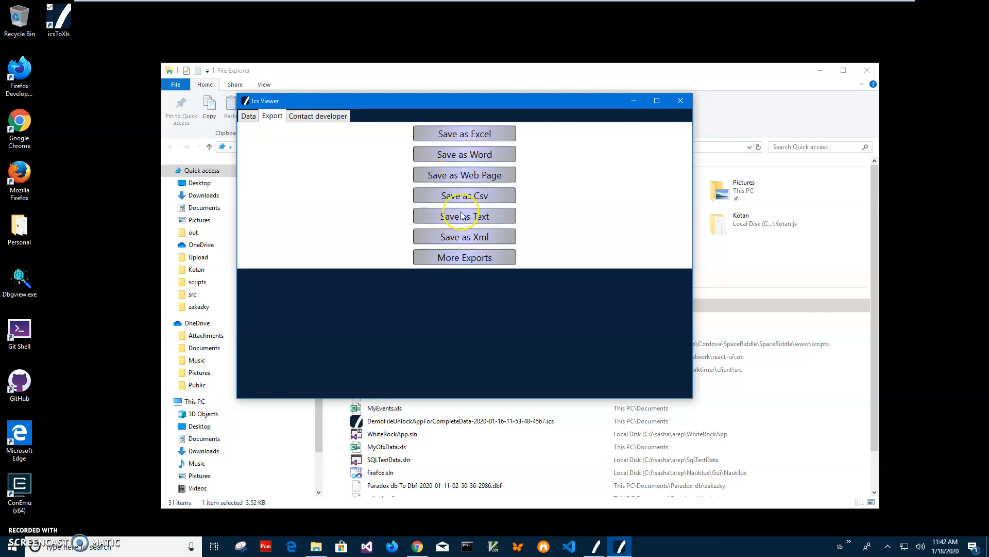
left_click(248, 115)
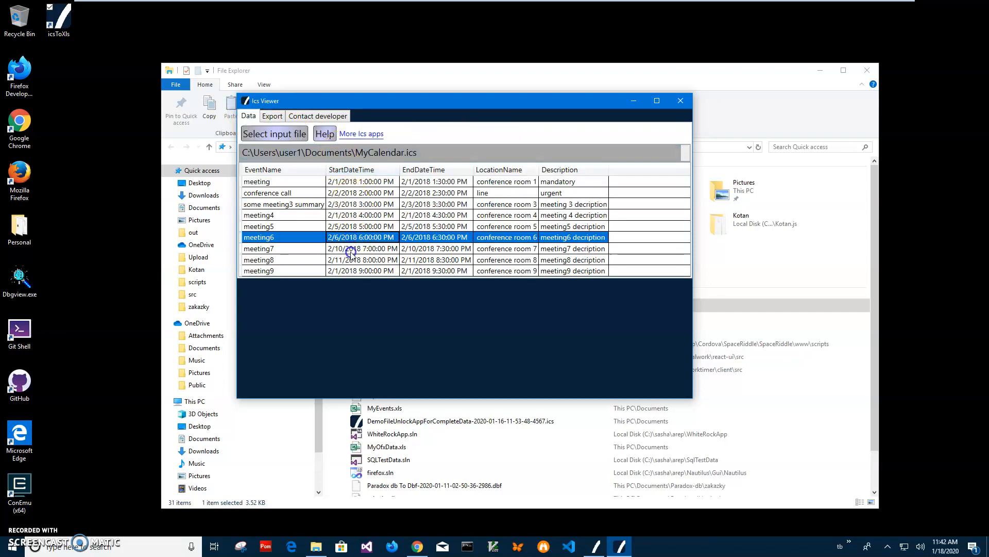
left_click(360, 248)
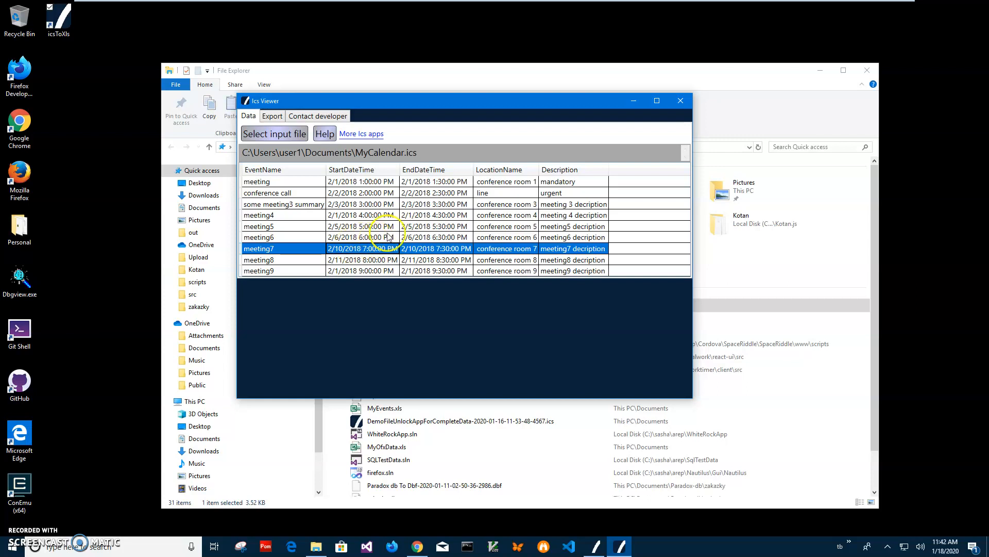
mouse_move(656, 138)
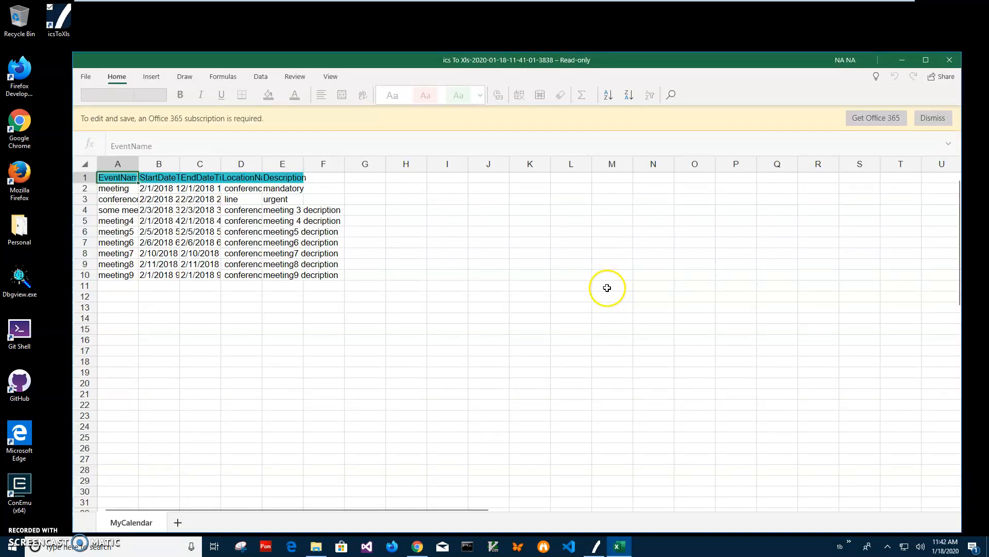
mouse_move(978, 140)
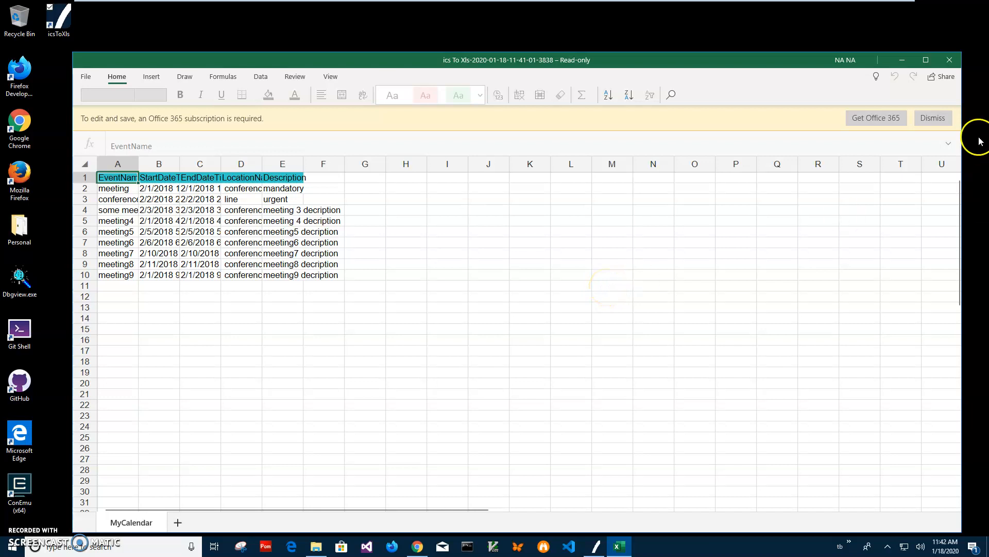